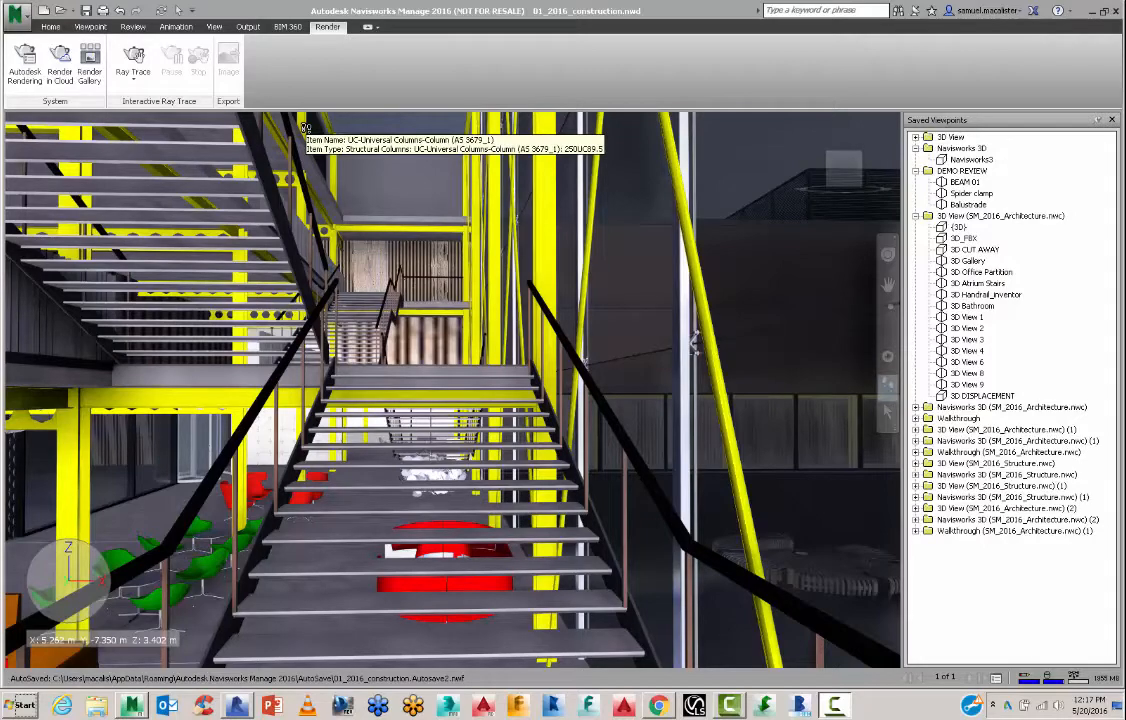
pyautogui.moveTo(378, 253)
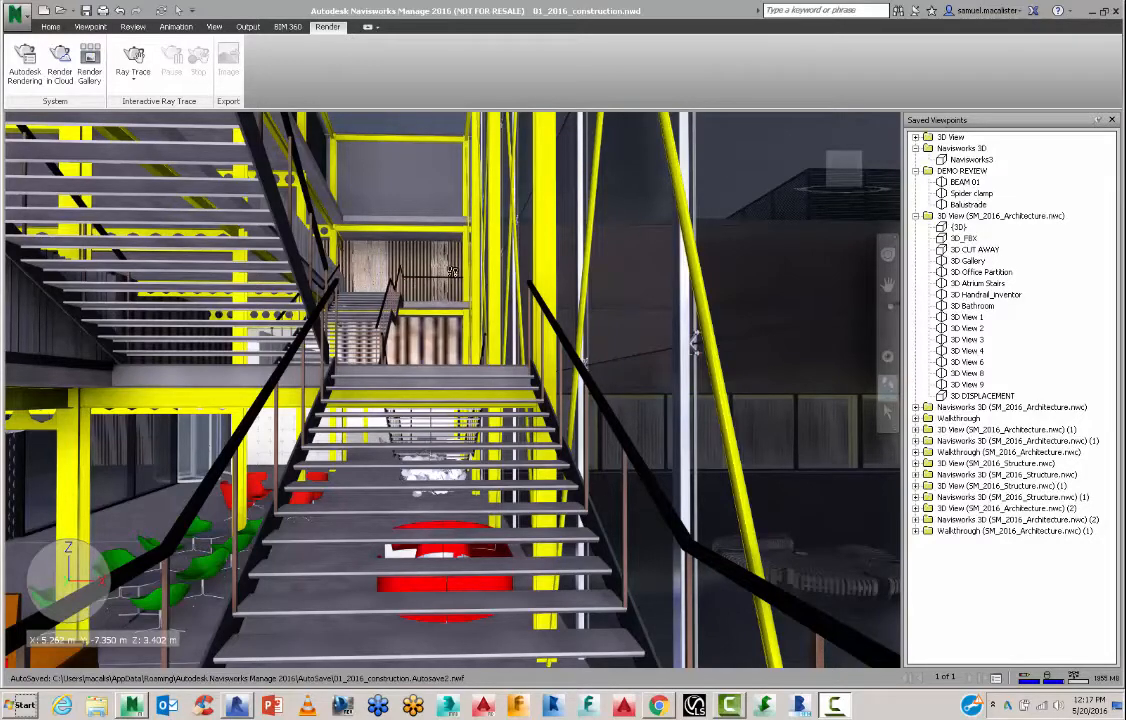
pyautogui.moveTo(453, 272)
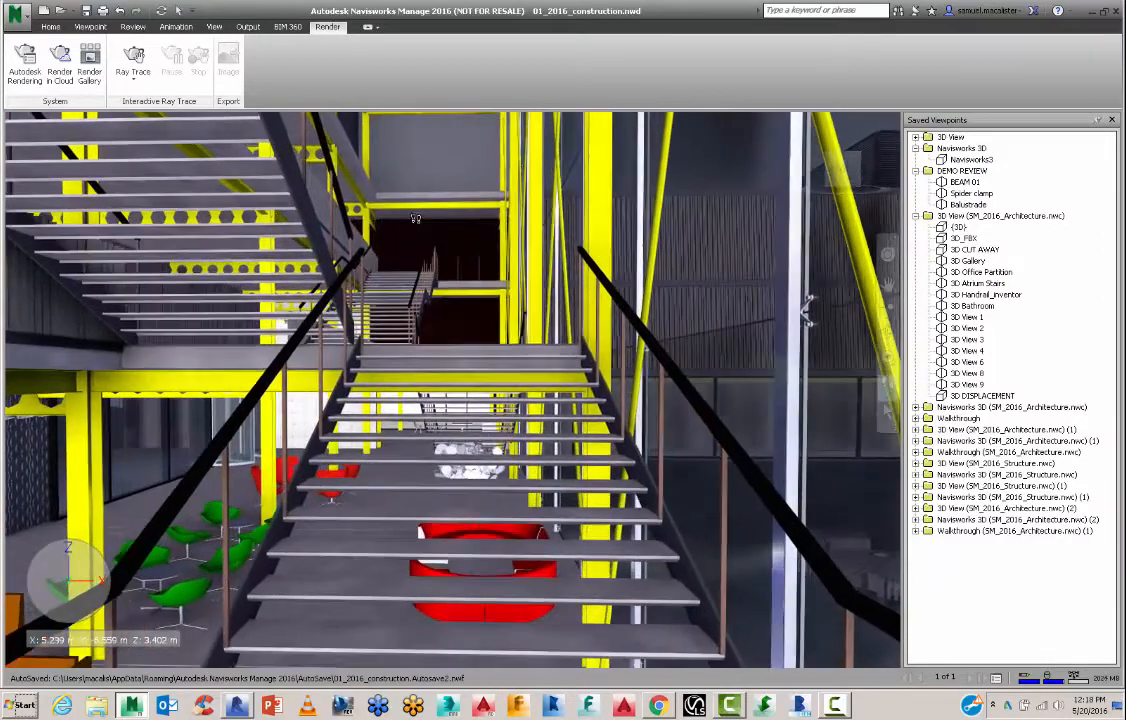
pyautogui.moveTo(414, 218)
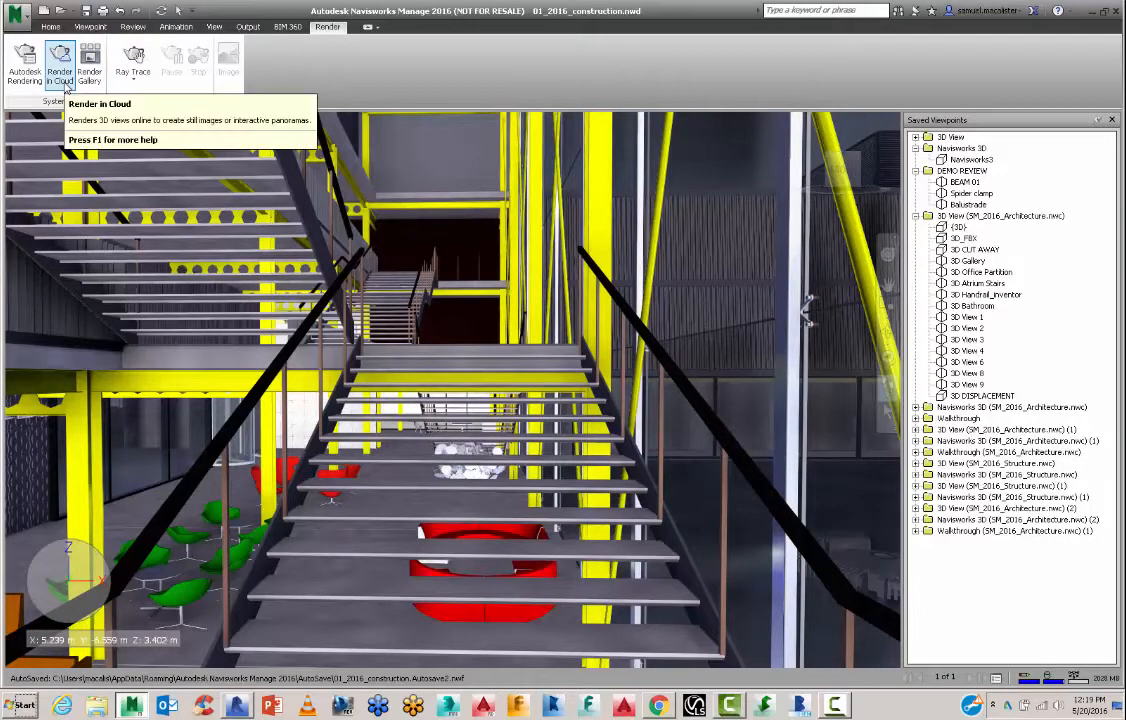
# Step: Submit the stair view as a 1024 px stereo panorama cloud render with email notification
pyautogui.click(59, 62)
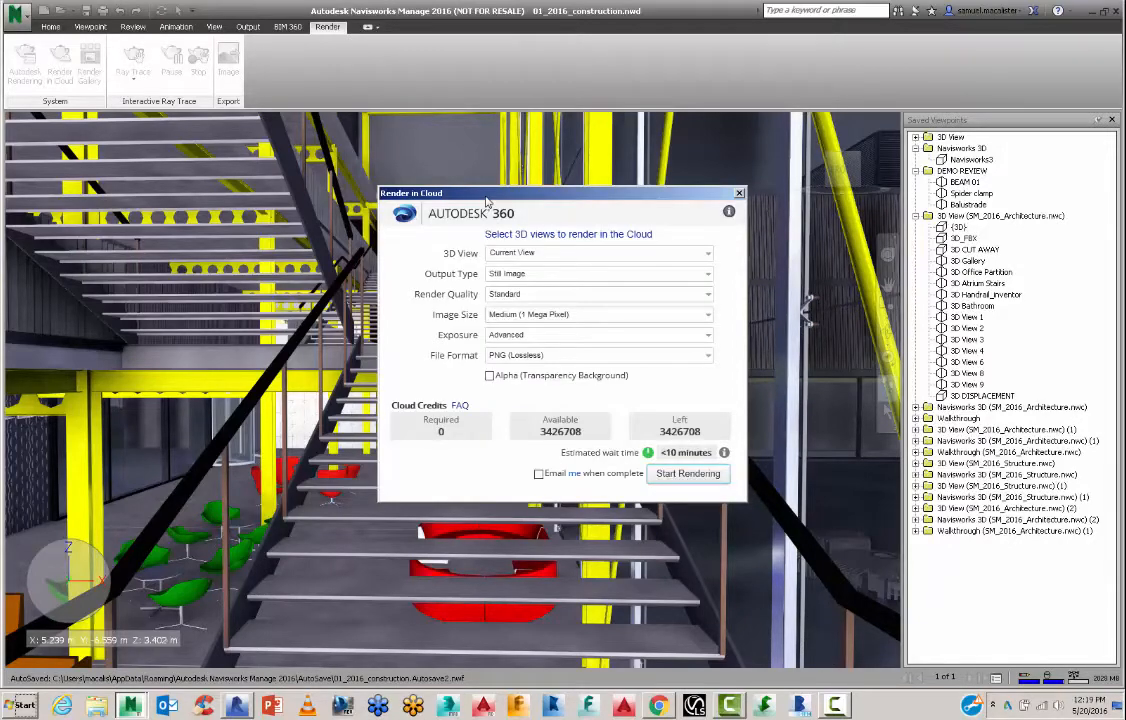
pyautogui.moveTo(490, 192); pyautogui.dragTo(455, 191)
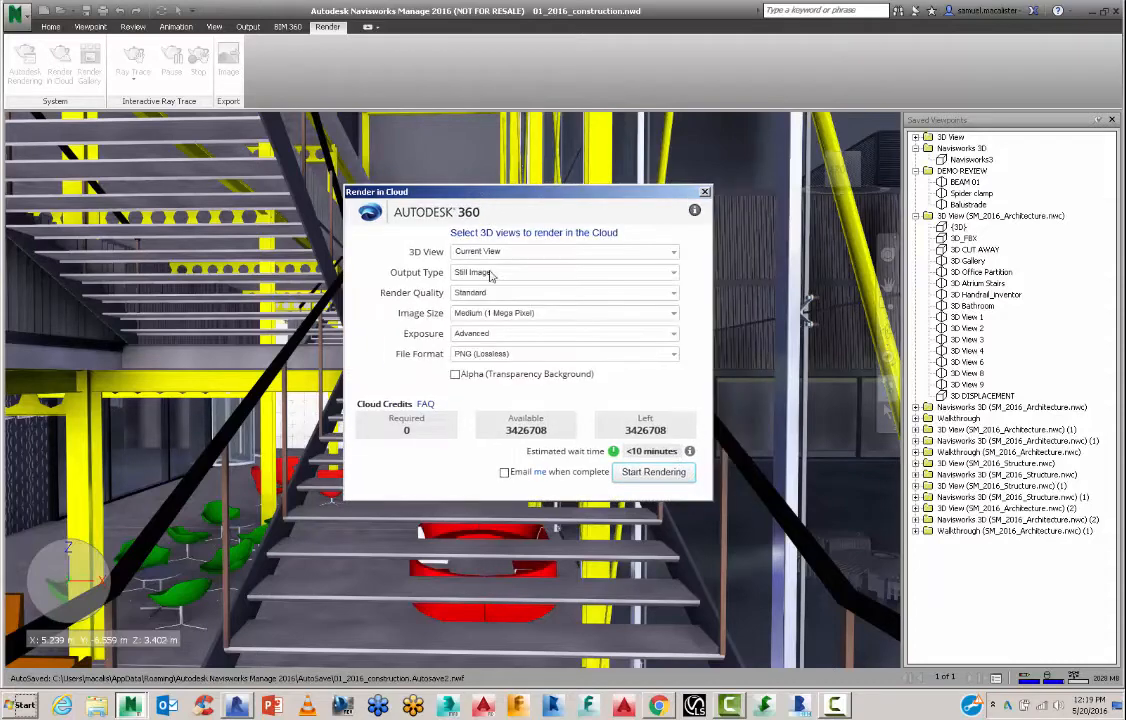
pyautogui.click(564, 272)
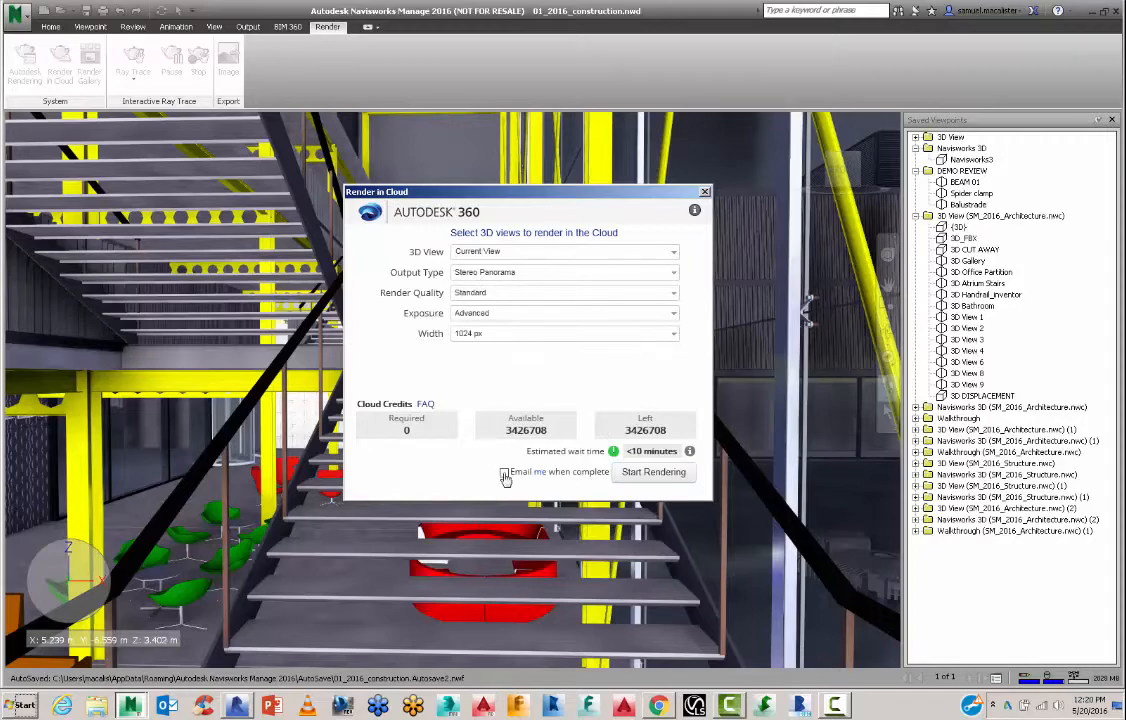
pyautogui.click(505, 472)
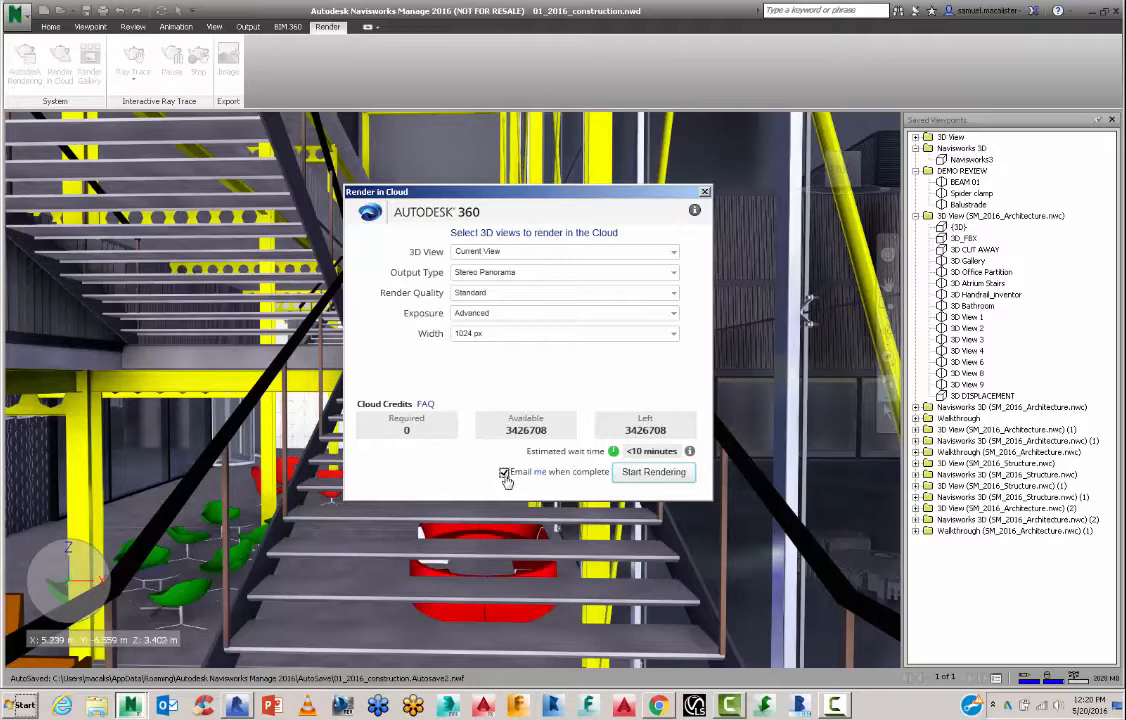
pyautogui.moveTo(653, 472)
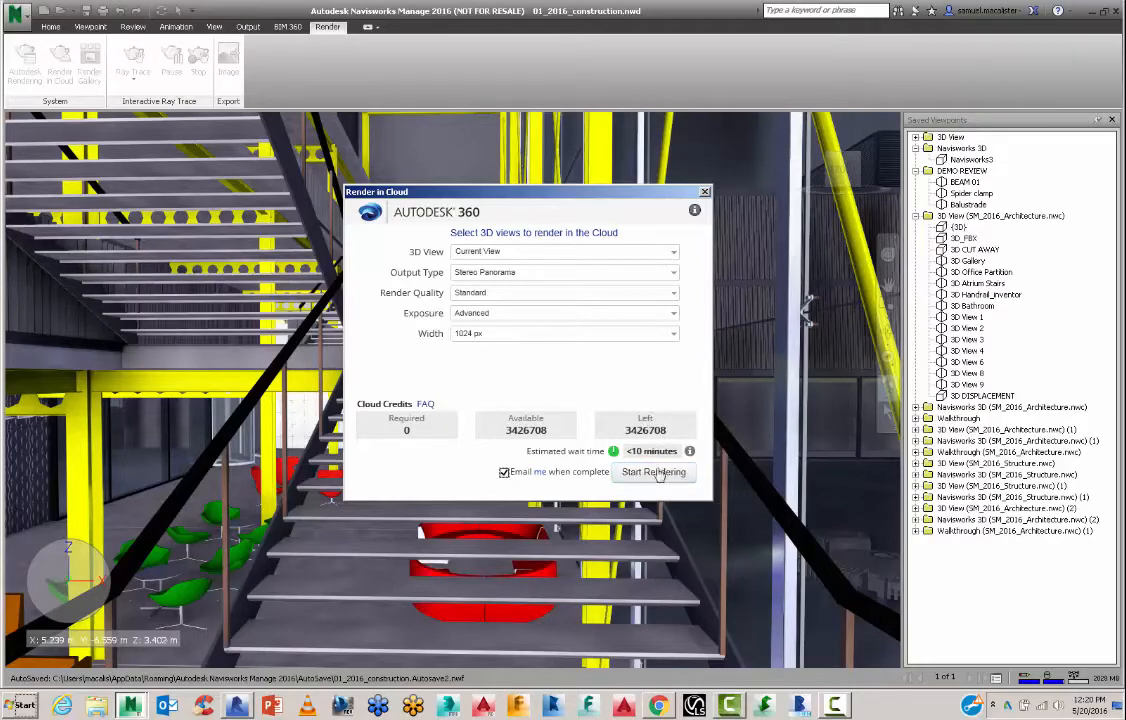
pyautogui.click(654, 472)
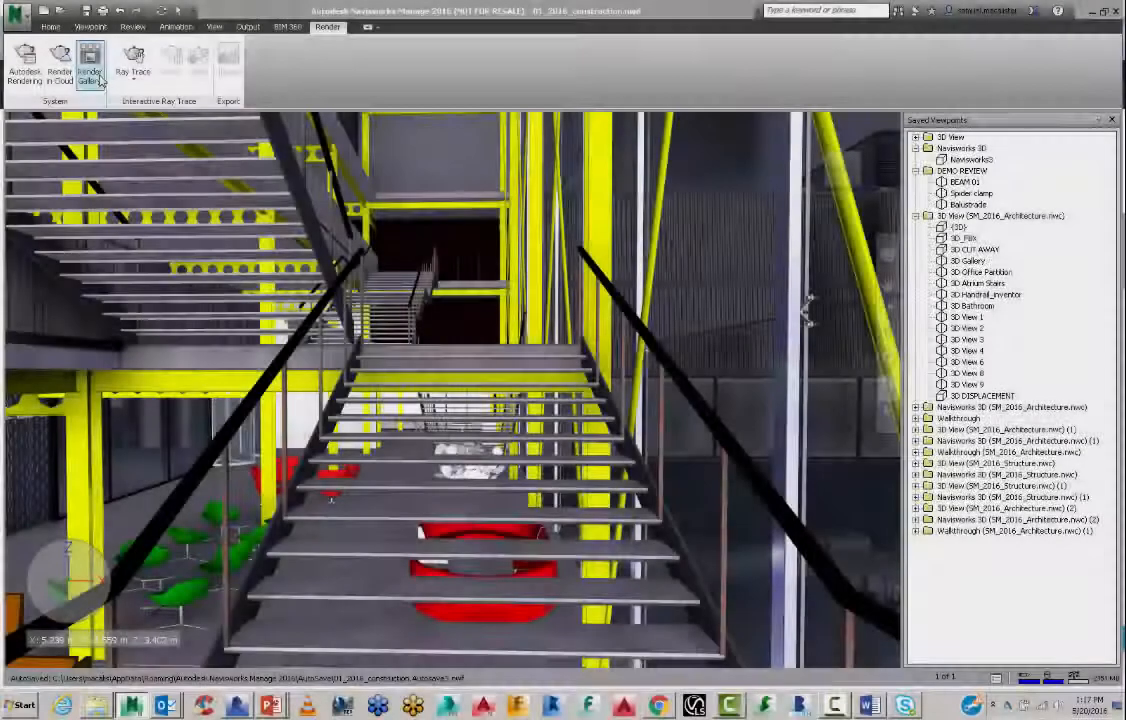
pyautogui.moveTo(90, 60)
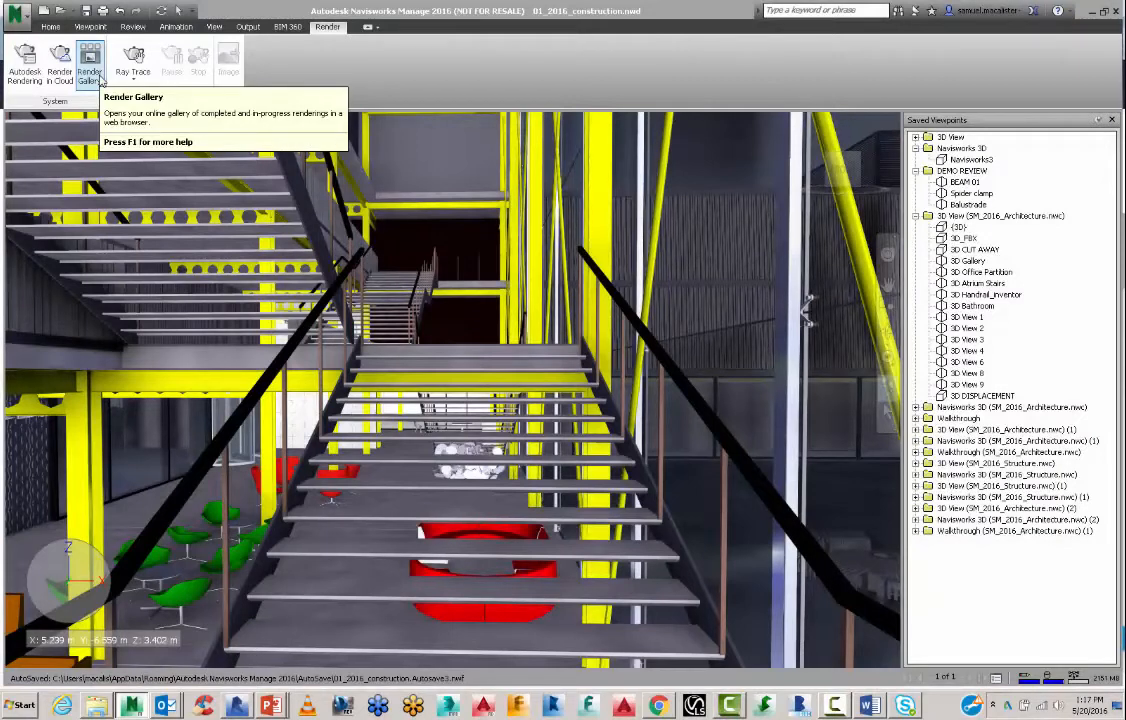
# Step: Open the Render Gallery, sign in, and list My Renderings with the stair panorama
pyautogui.click(89, 60)
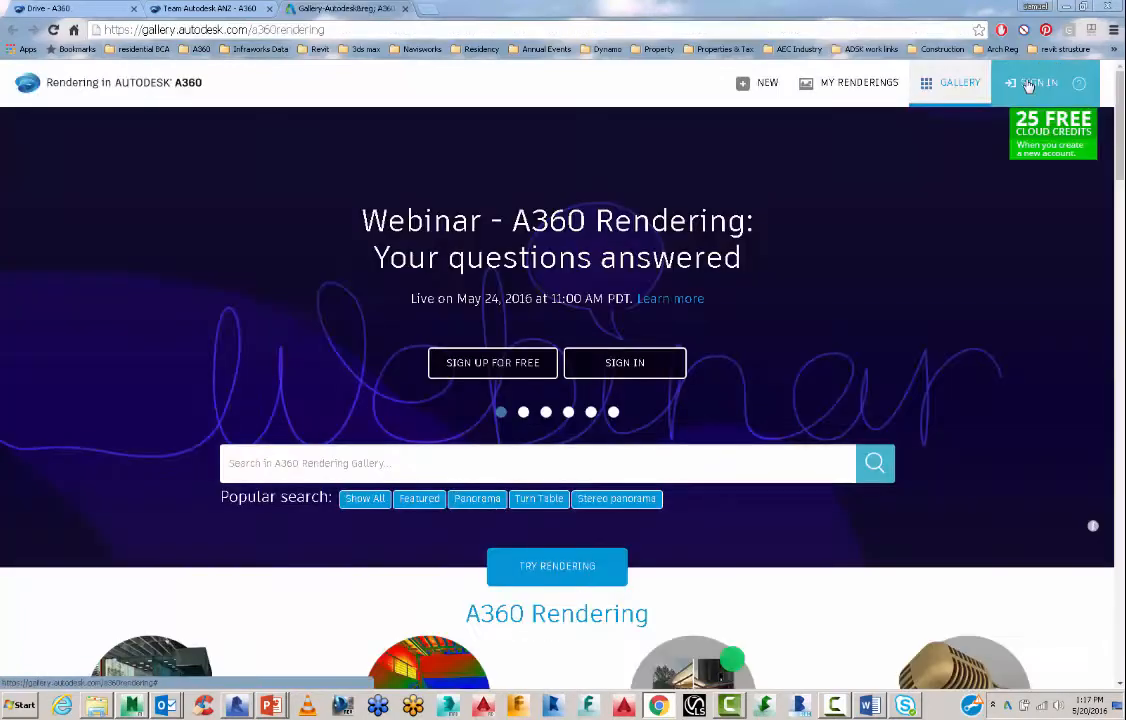
pyautogui.click(1038, 83)
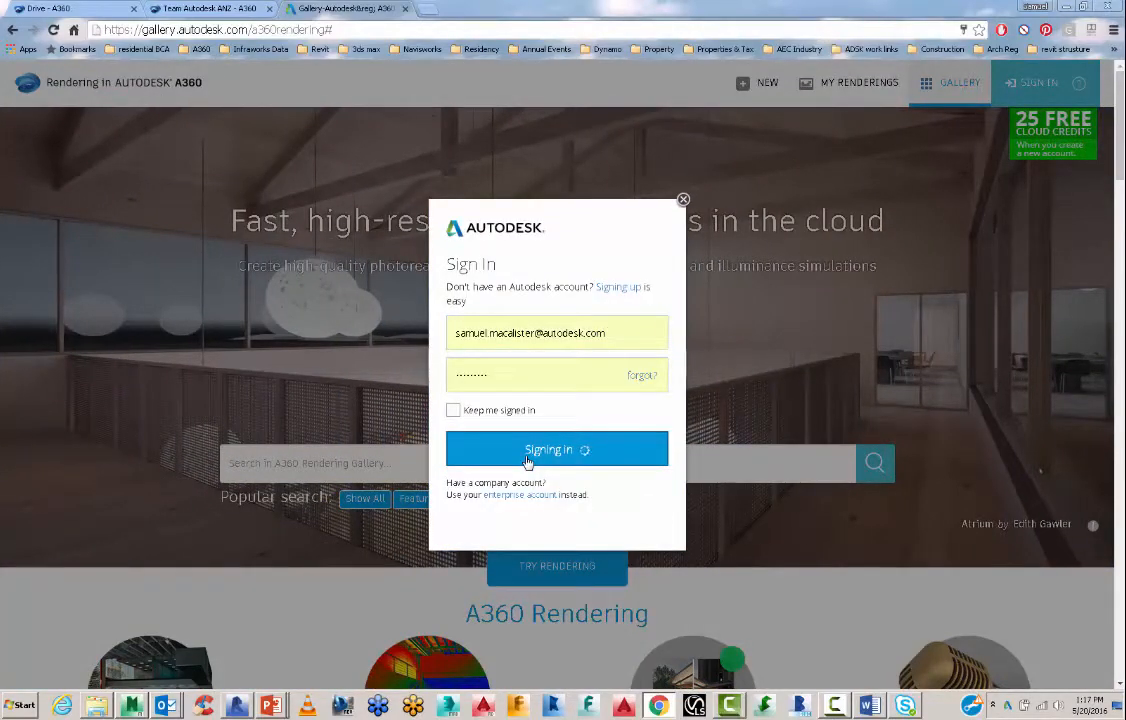
pyautogui.click(557, 449)
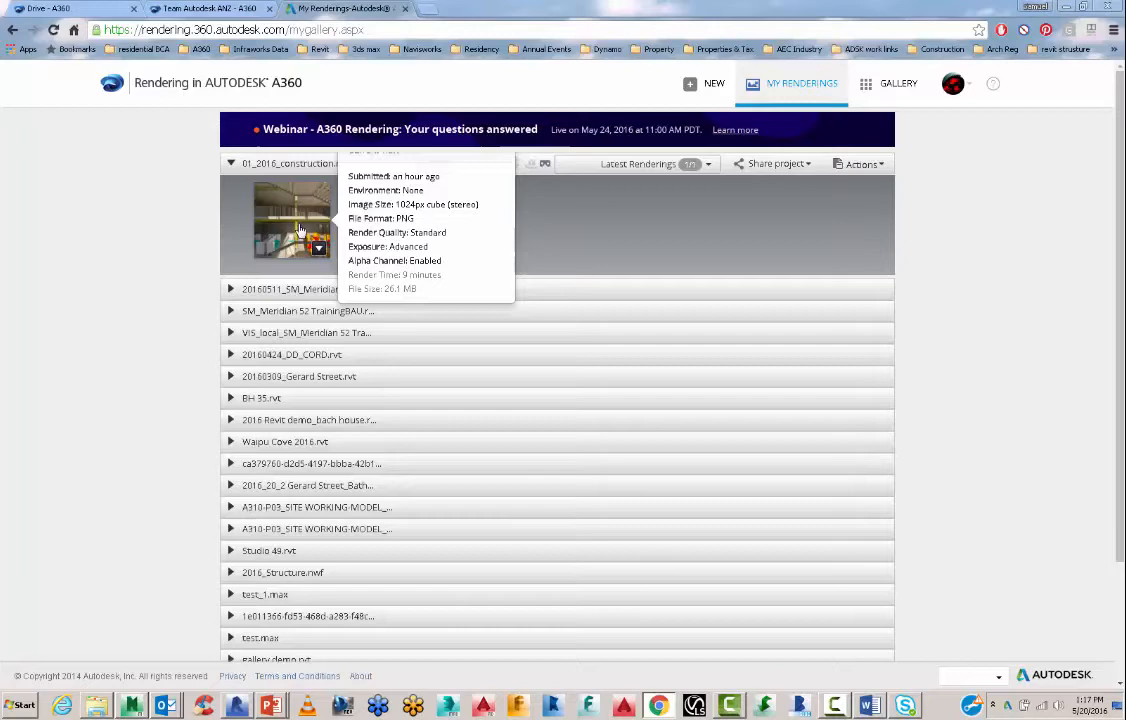
# Step: Open the stair stereo panorama, look around the atrium, exit full screen, and enable phone preview
pyautogui.click(293, 220)
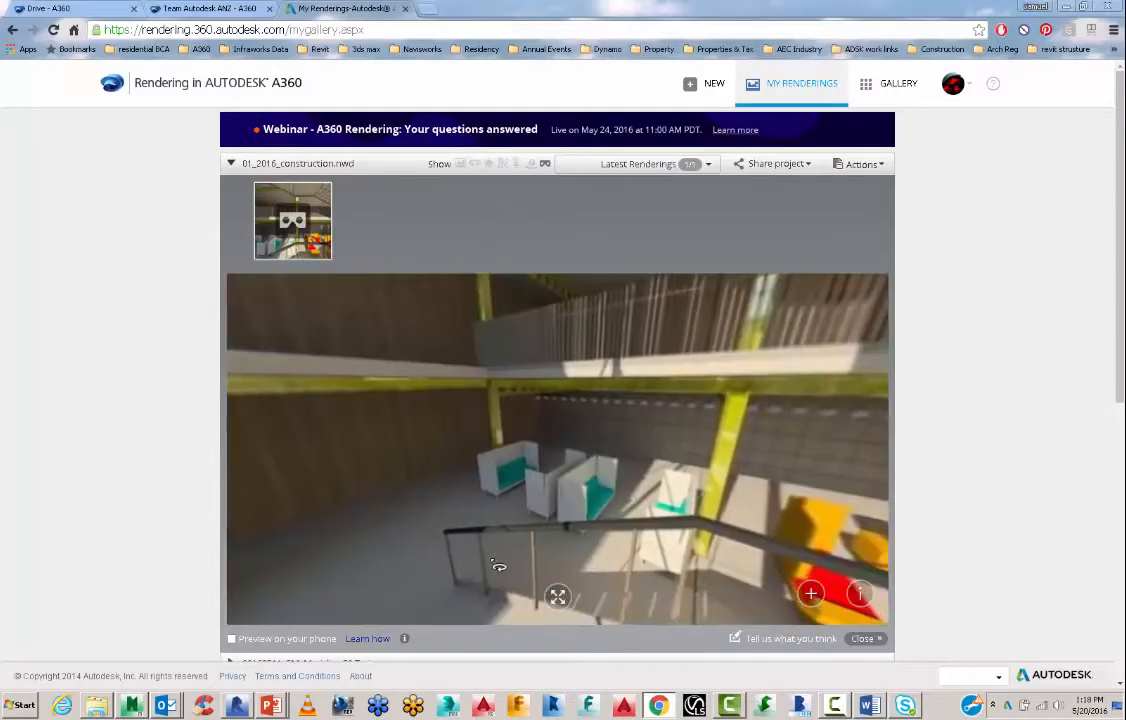
pyautogui.moveTo(498, 565); pyautogui.dragTo(650, 440)
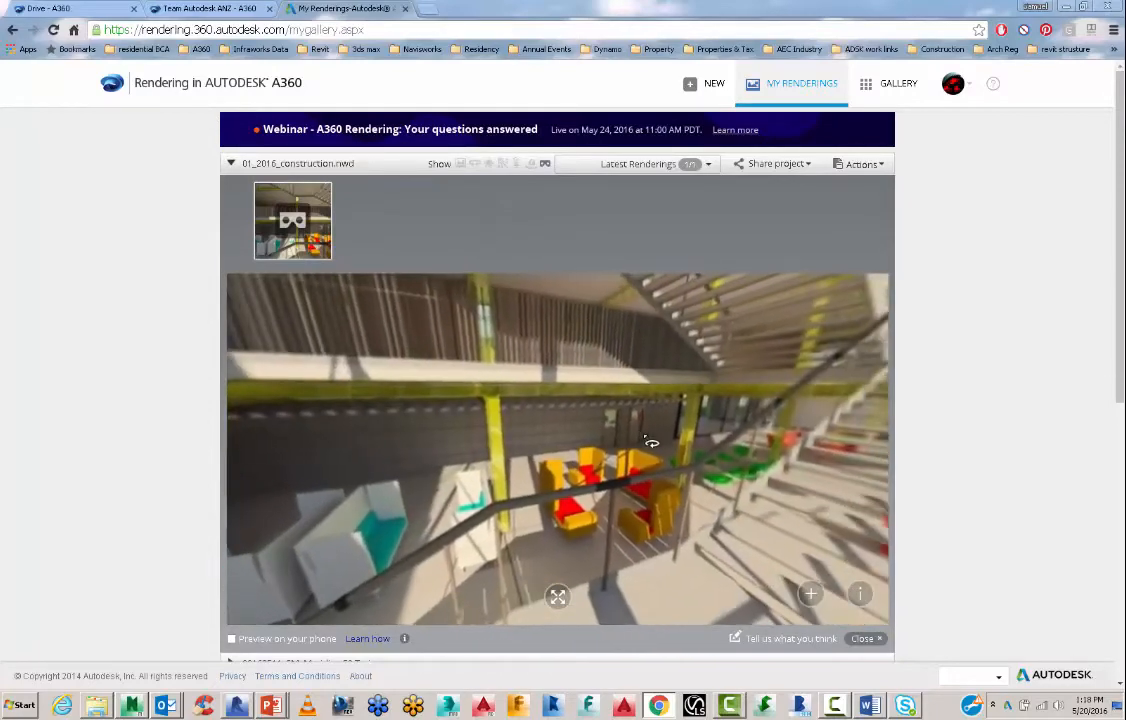
pyautogui.moveTo(650, 440); pyautogui.dragTo(660, 410)
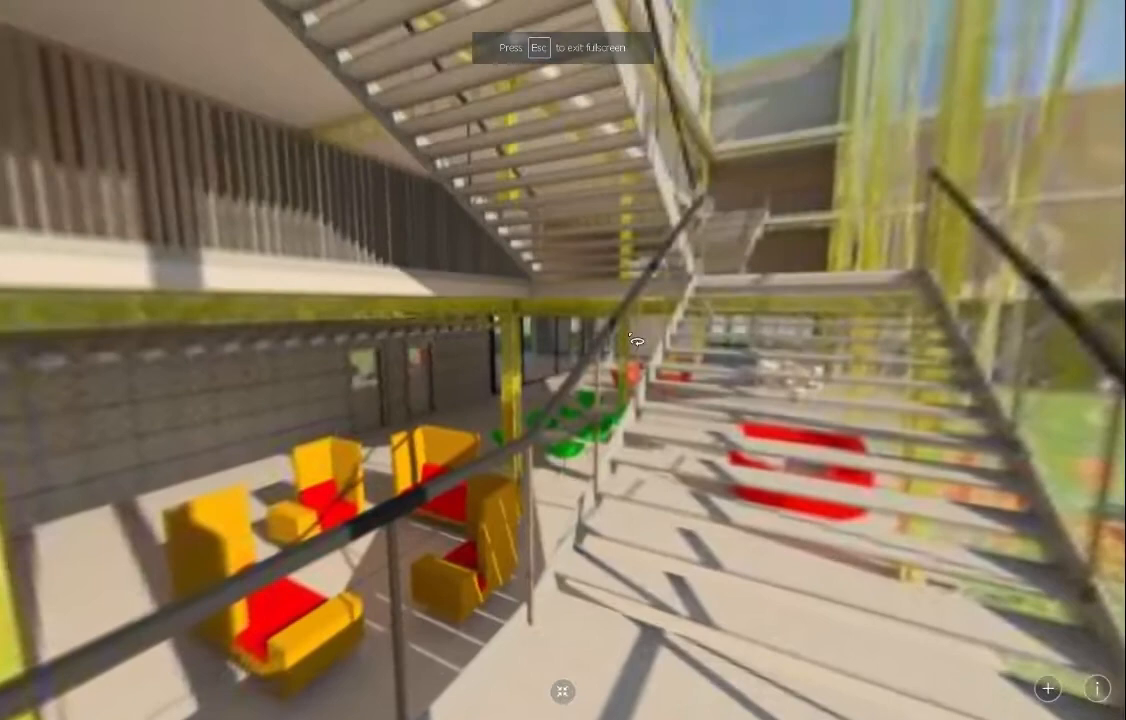
pyautogui.press('Escape')
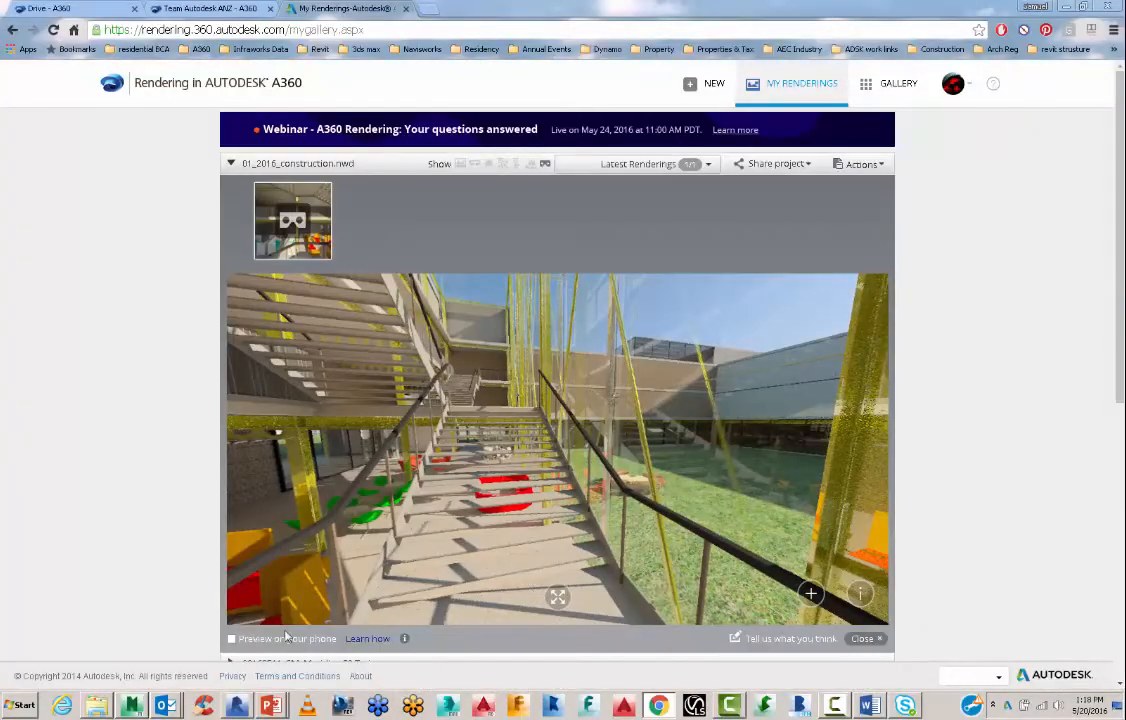
pyautogui.scroll(-3)
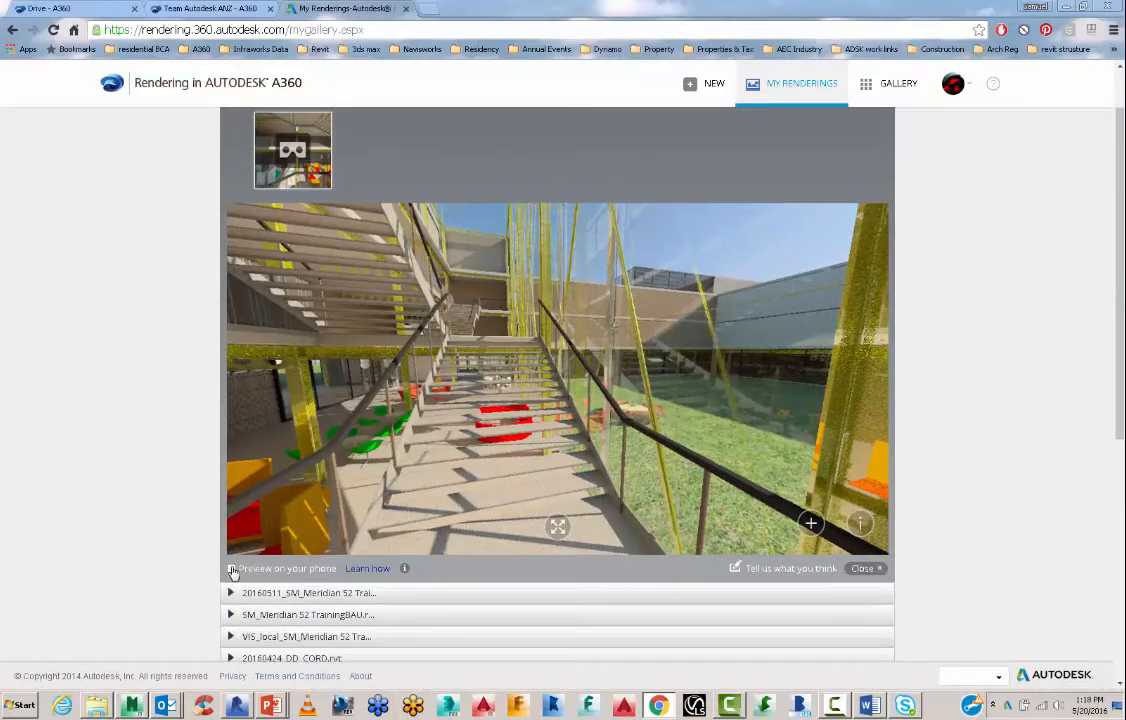
pyautogui.click(232, 569)
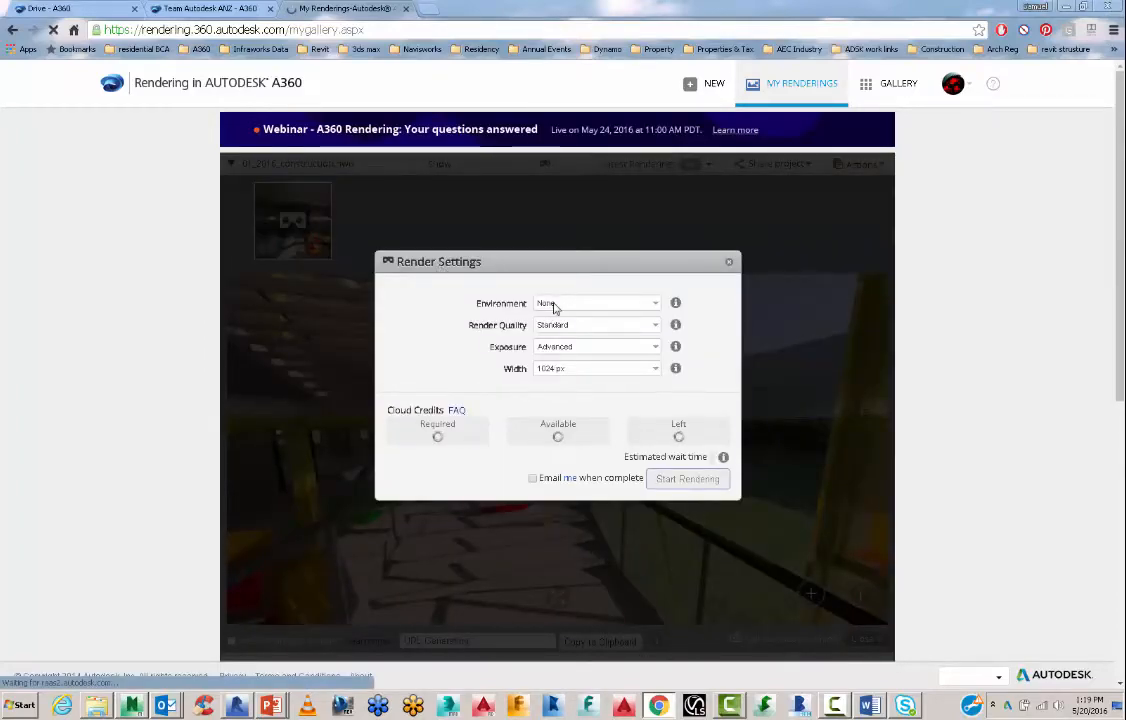
# Step: Start a new stereo panorama render with Field environment, Final quality and 2048 px width
pyautogui.click(596, 303)
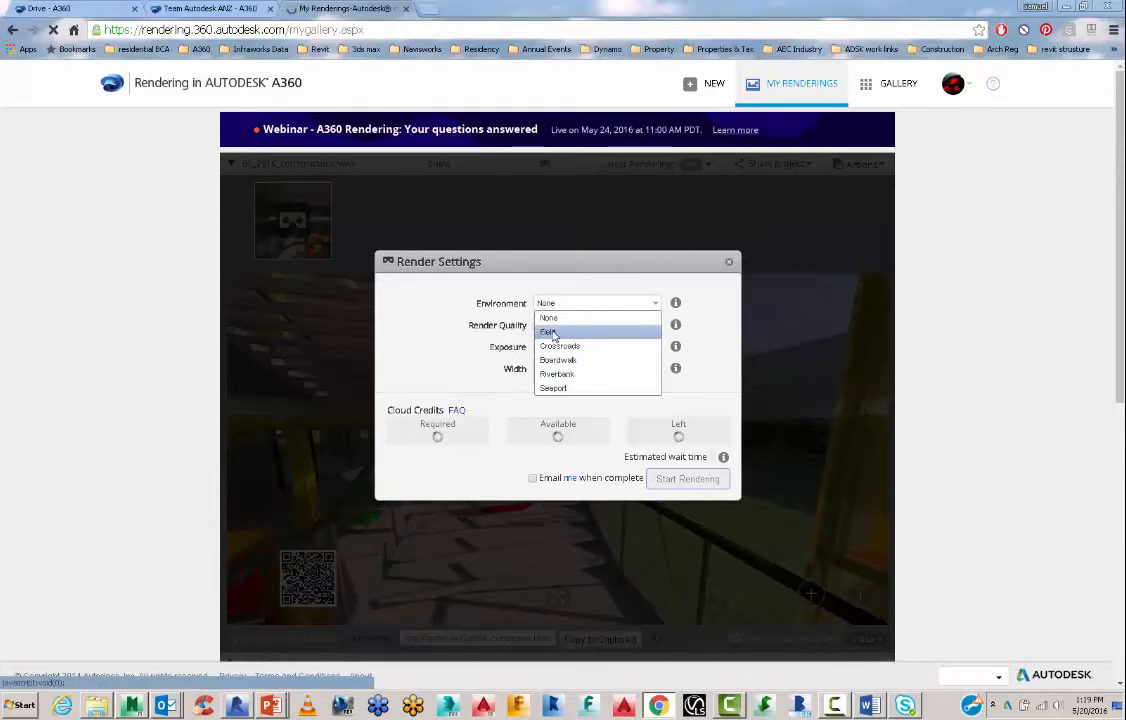
pyautogui.click(548, 332)
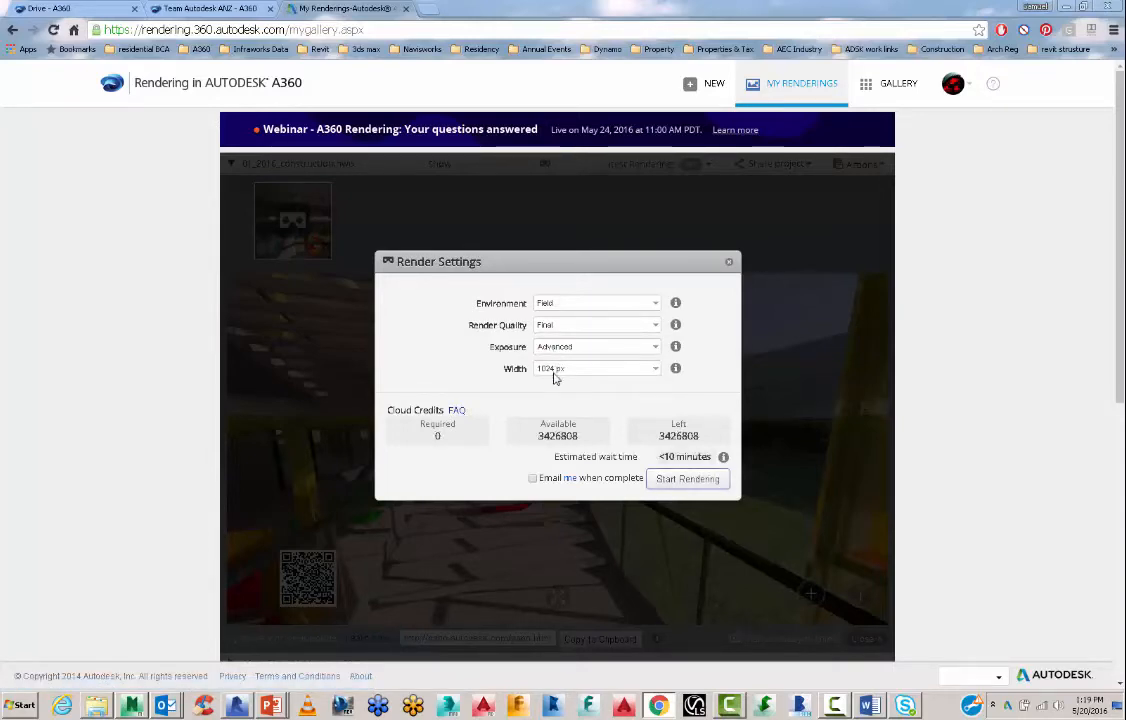
pyautogui.click(596, 368)
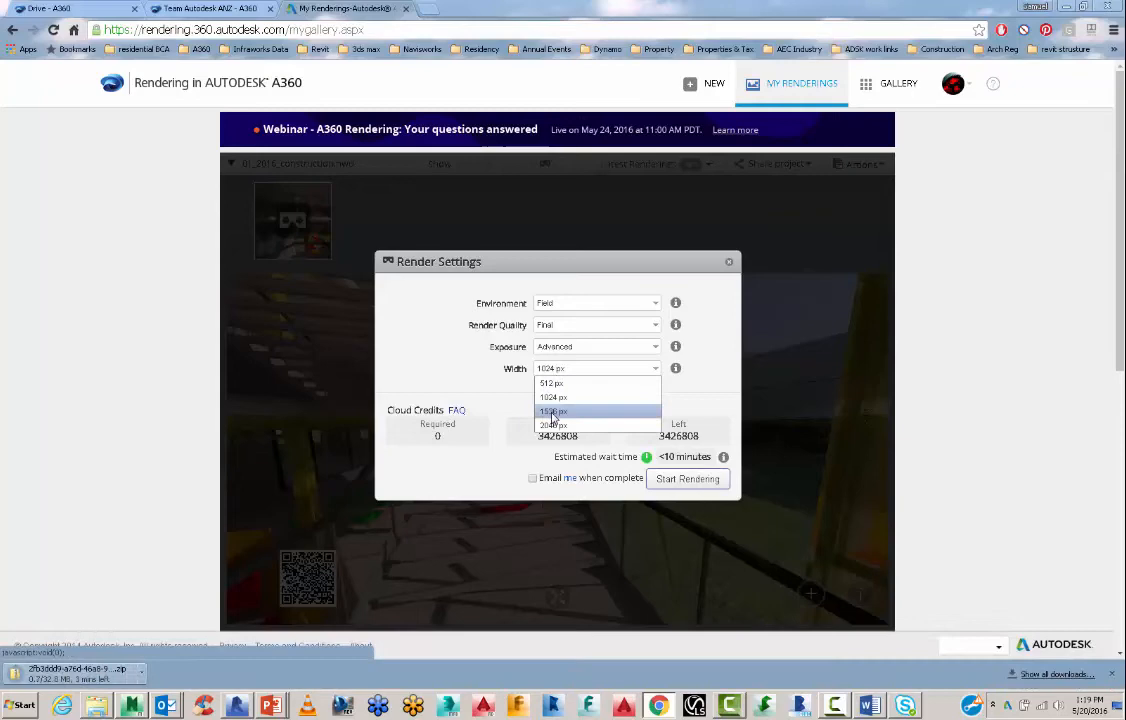
pyautogui.click(554, 411)
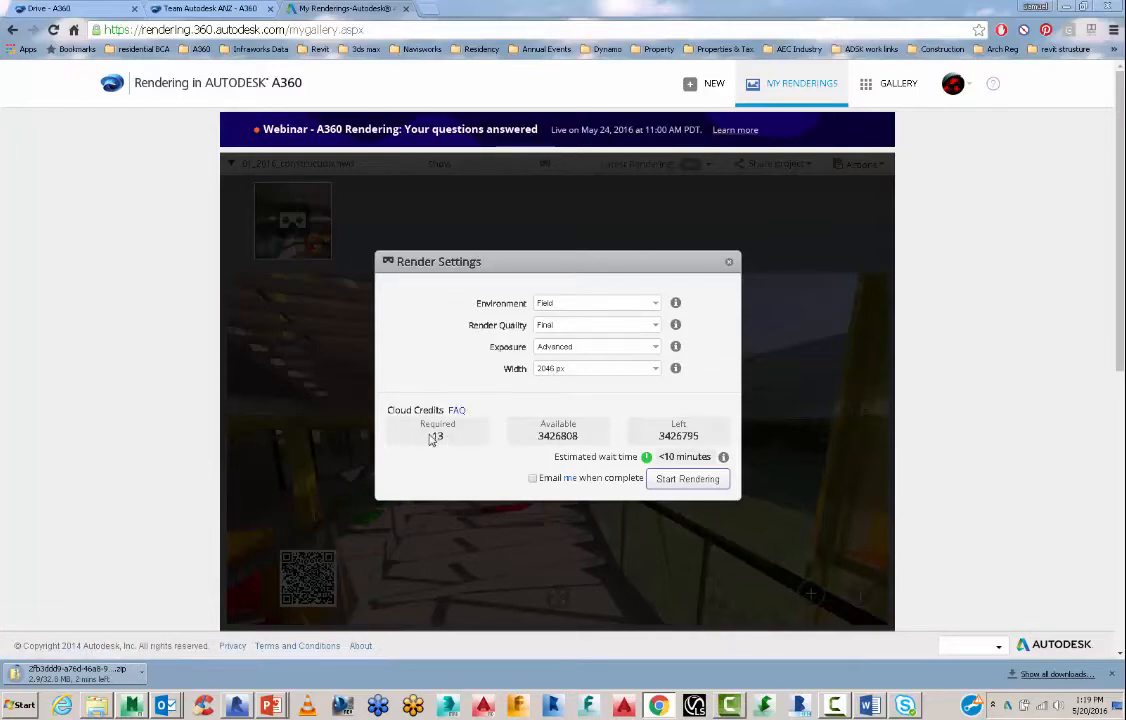
pyautogui.click(532, 477)
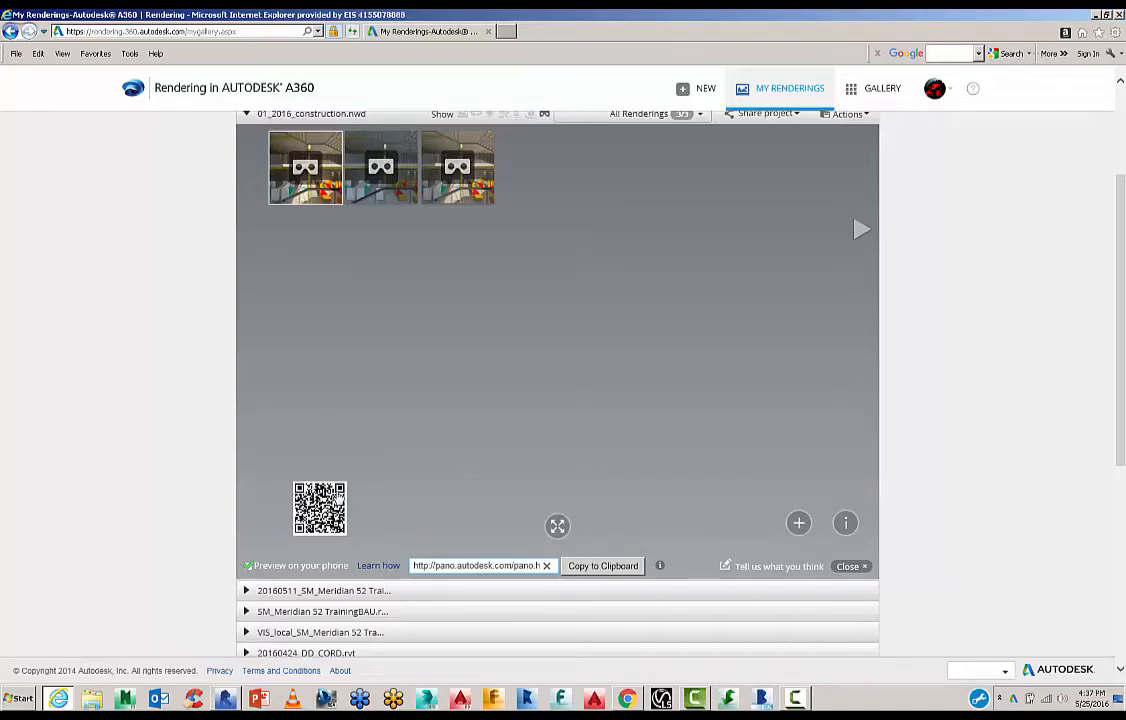
pyautogui.moveTo(385, 522)
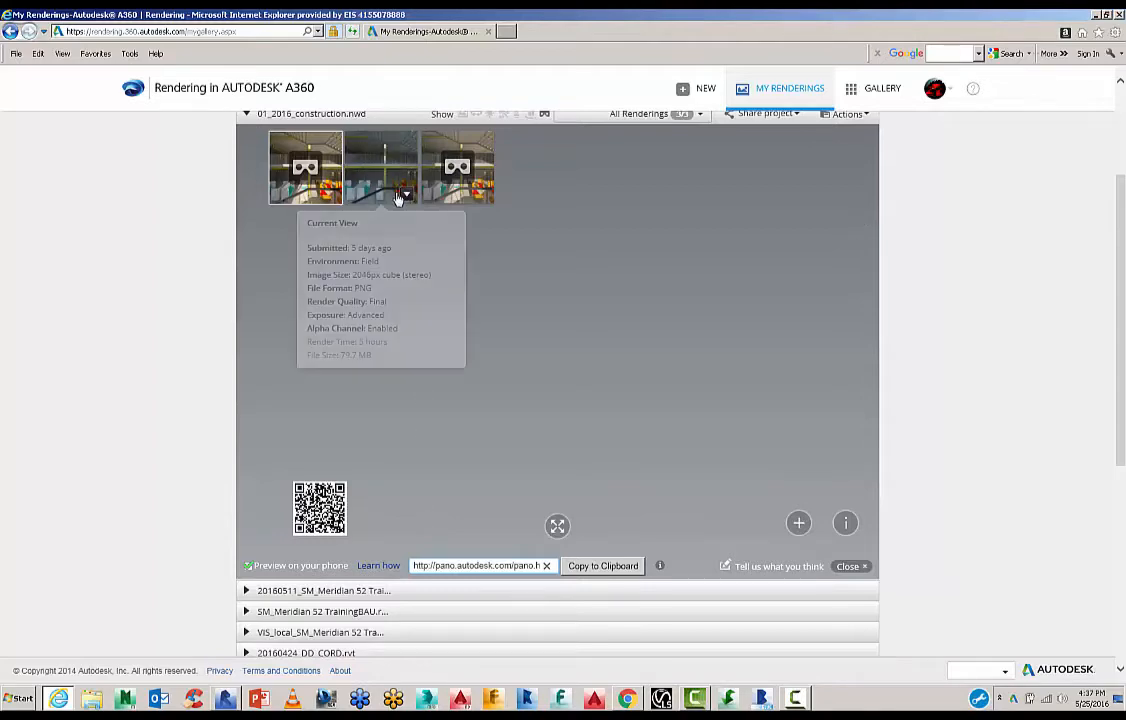
# Step: Load the 2048 px Field-environment atrium panorama and show it full screen
pyautogui.click(381, 167)
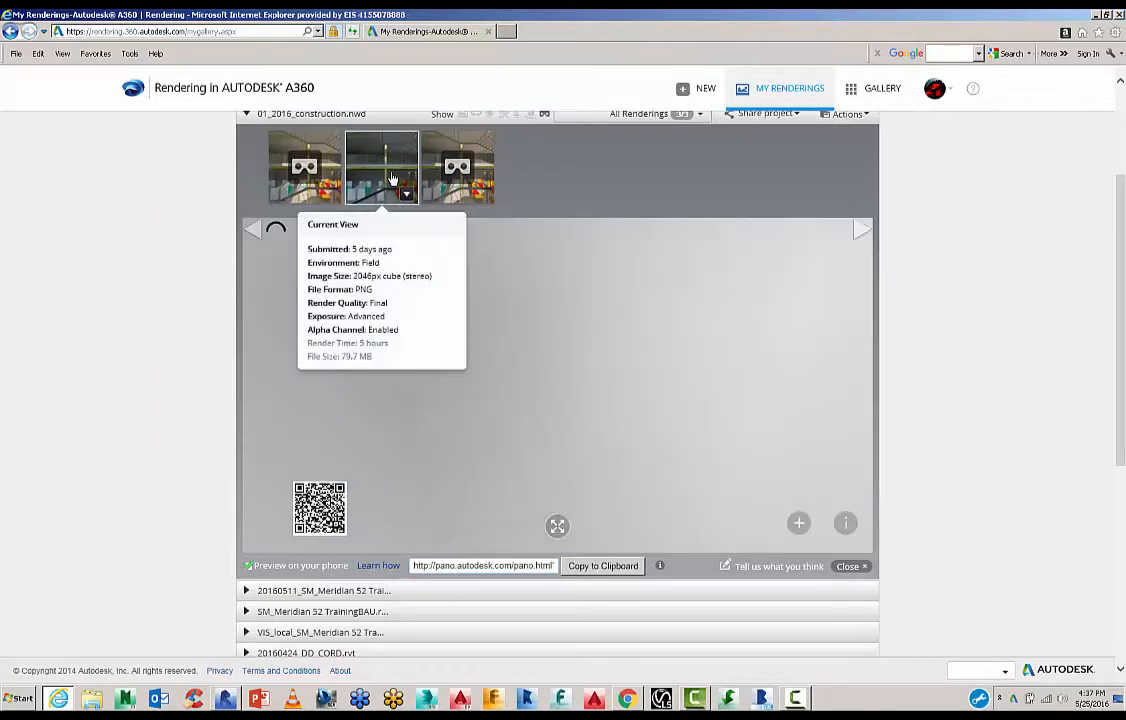
pyautogui.click(381, 166)
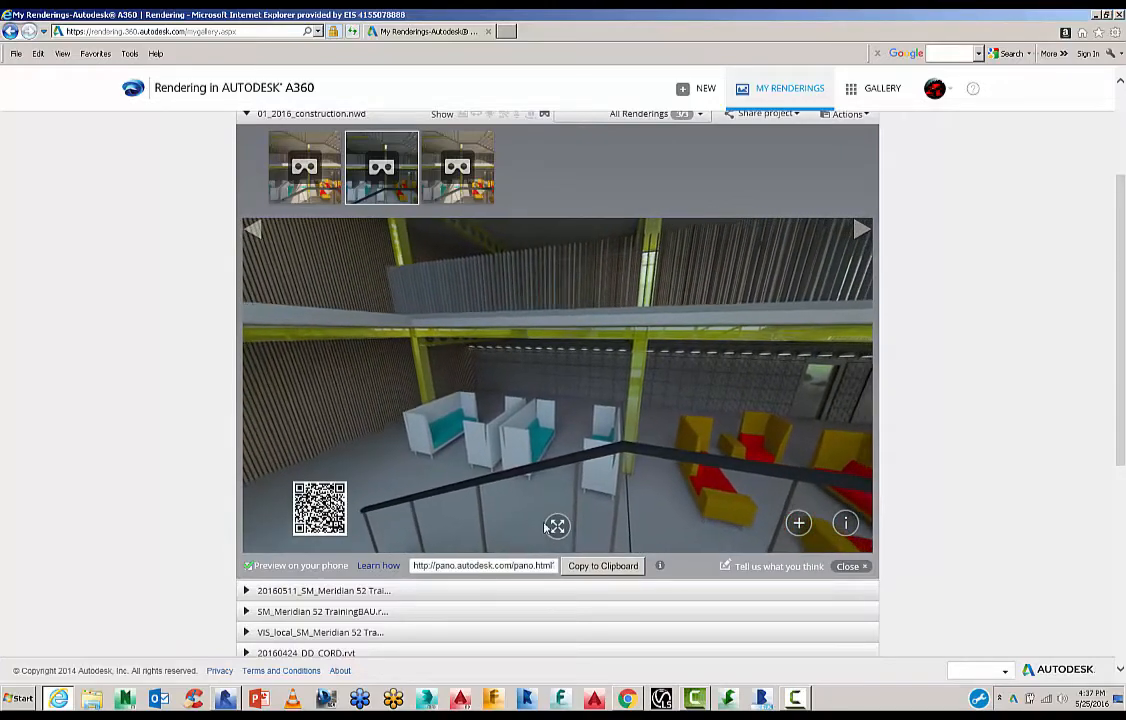
pyautogui.click(556, 527)
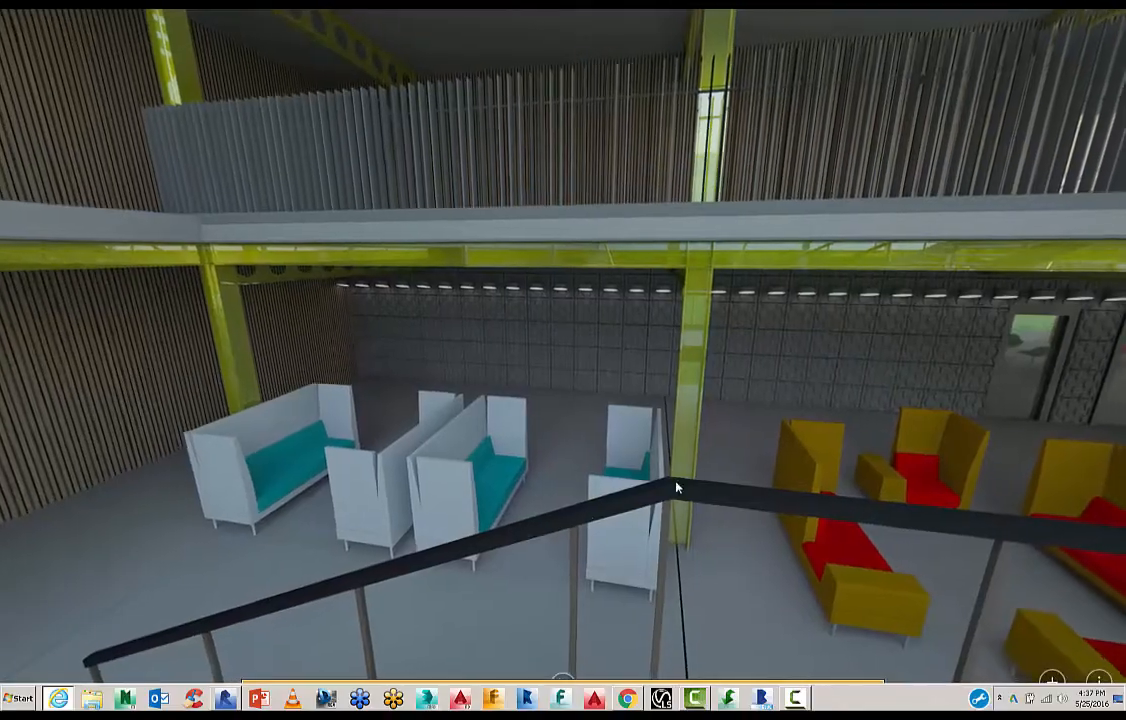